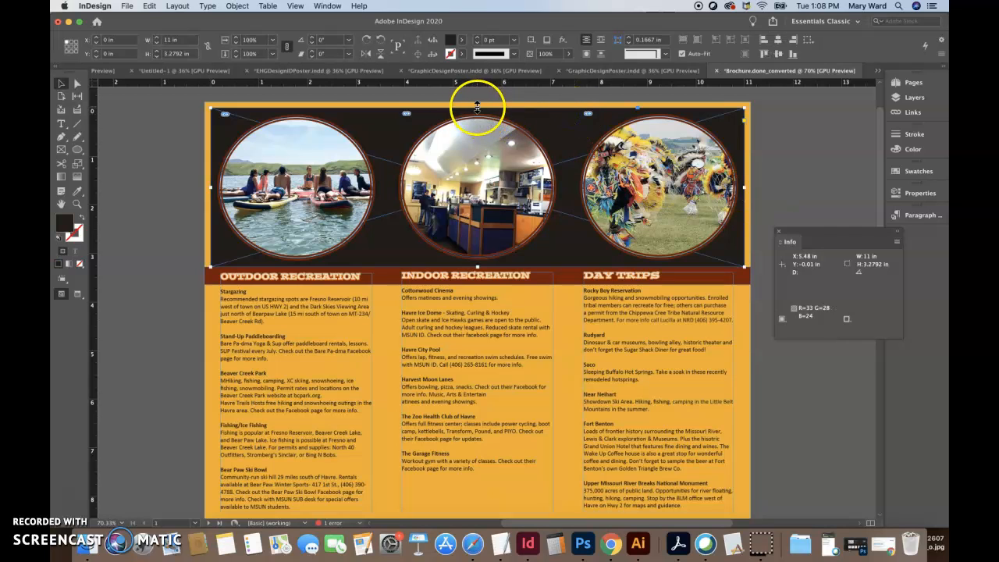
- Check the background, top photo band and cover image frames reach the bleed on the outside spread
drag(477, 113, 477, 102)
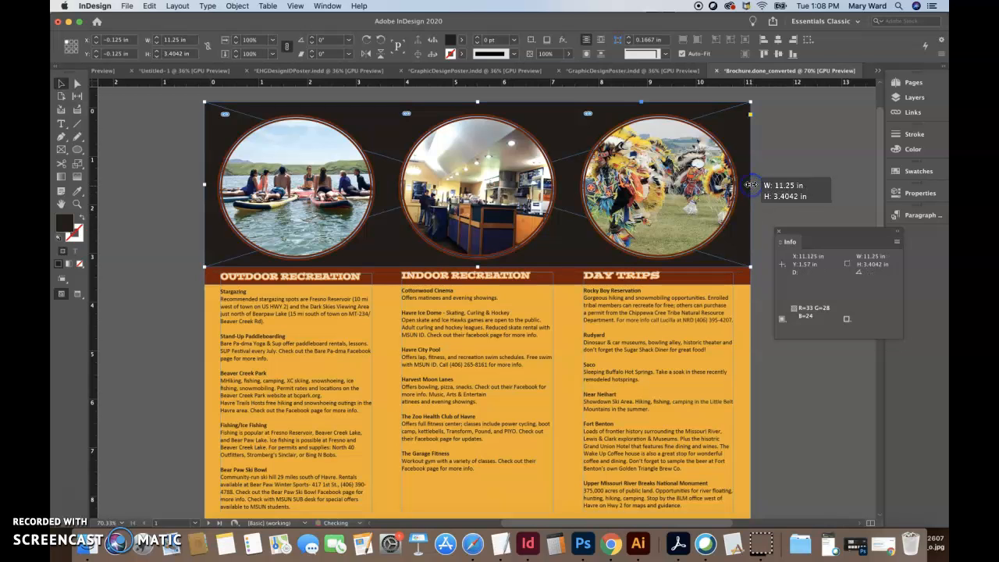
click(752, 144)
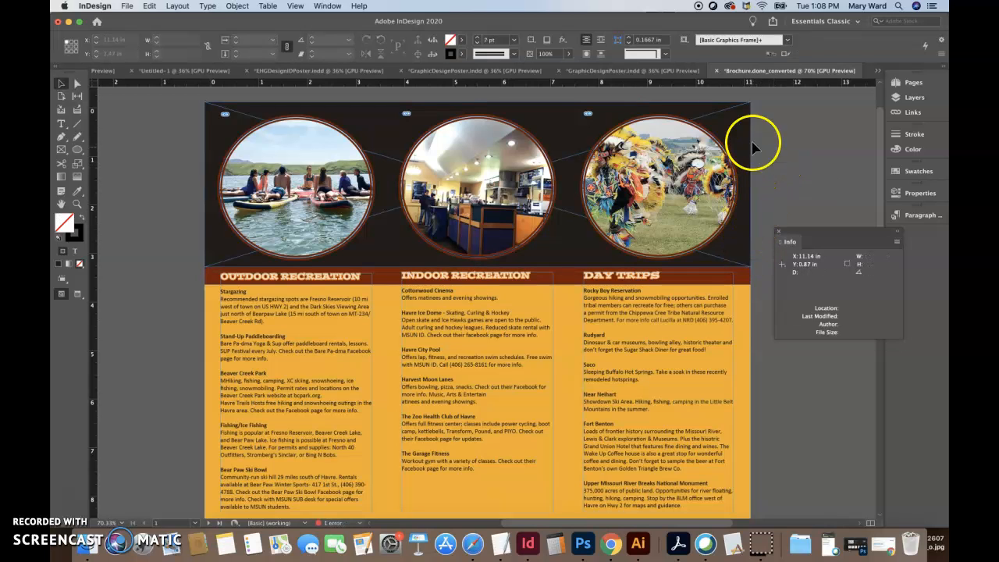
mouse_move(211, 269)
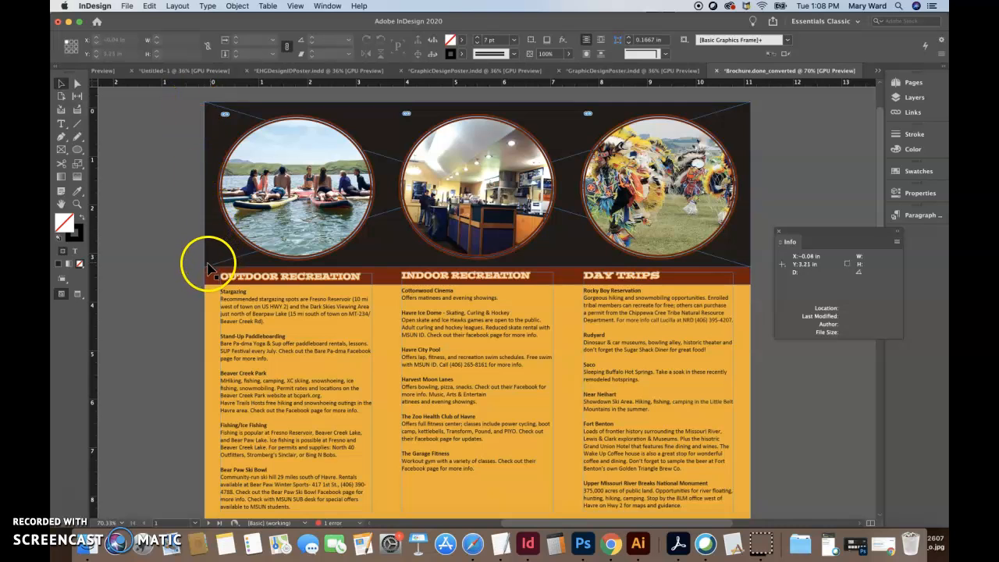
mouse_move(184, 281)
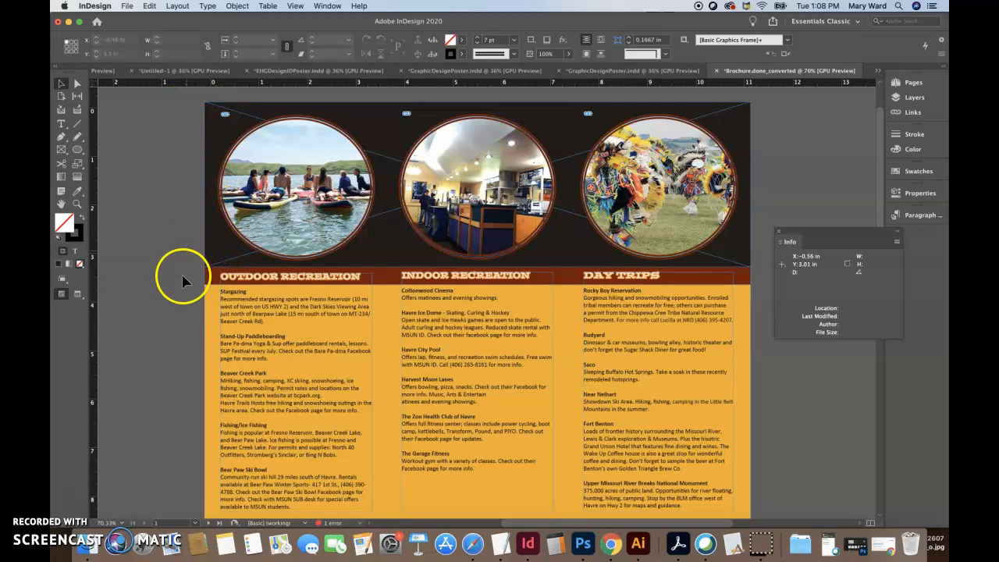
scroll(down, 3)
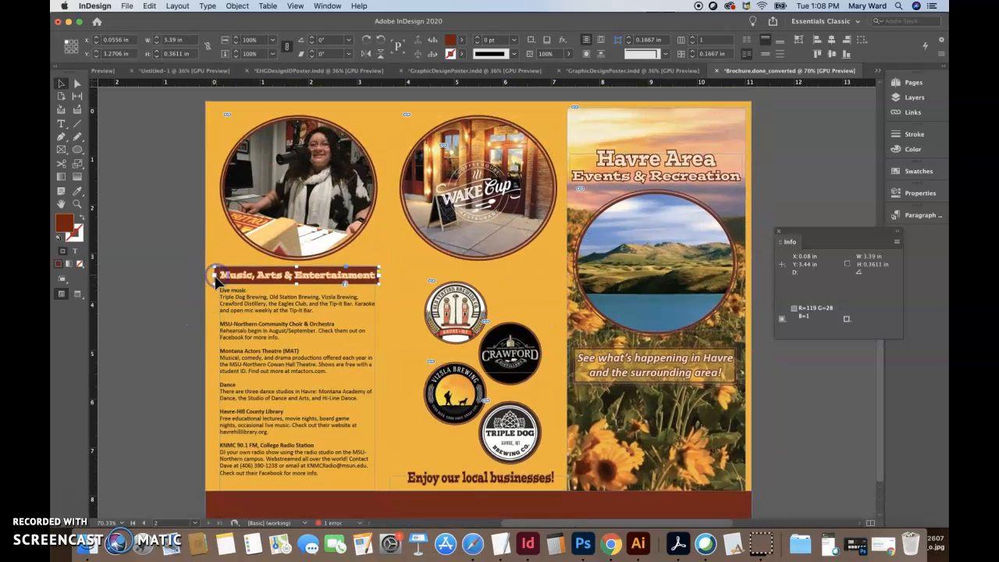
drag(218, 275, 196, 274)
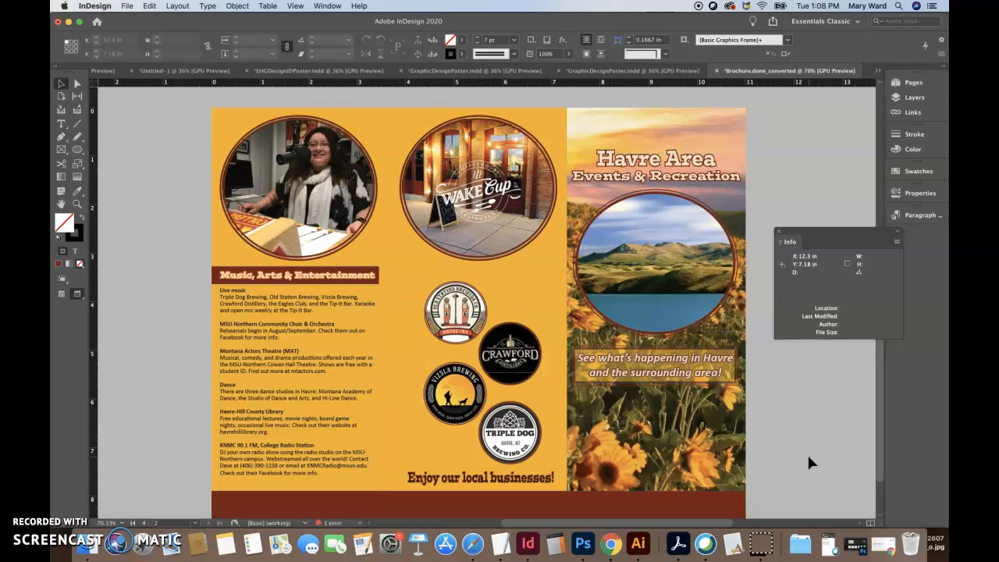
mouse_move(765, 413)
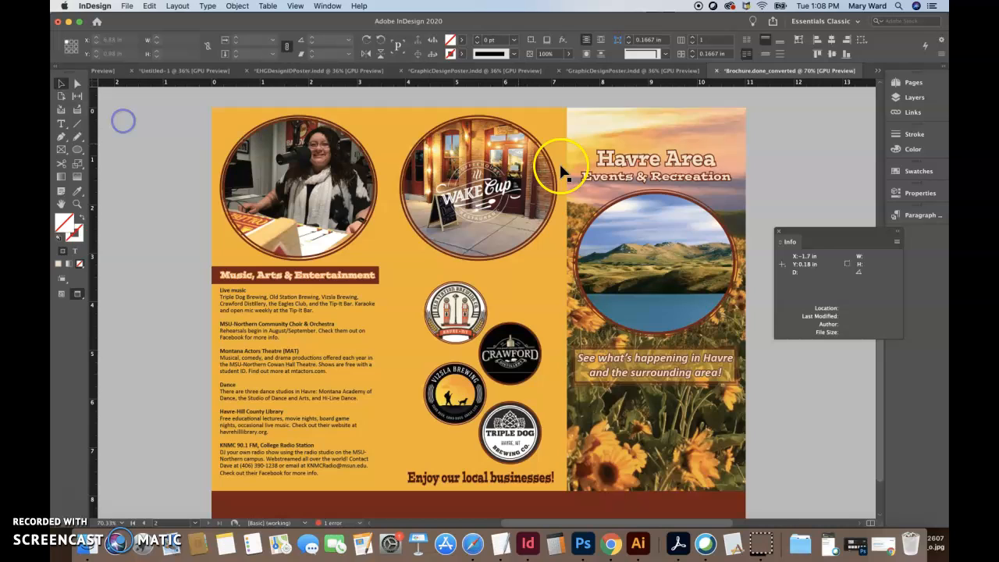
click(772, 409)
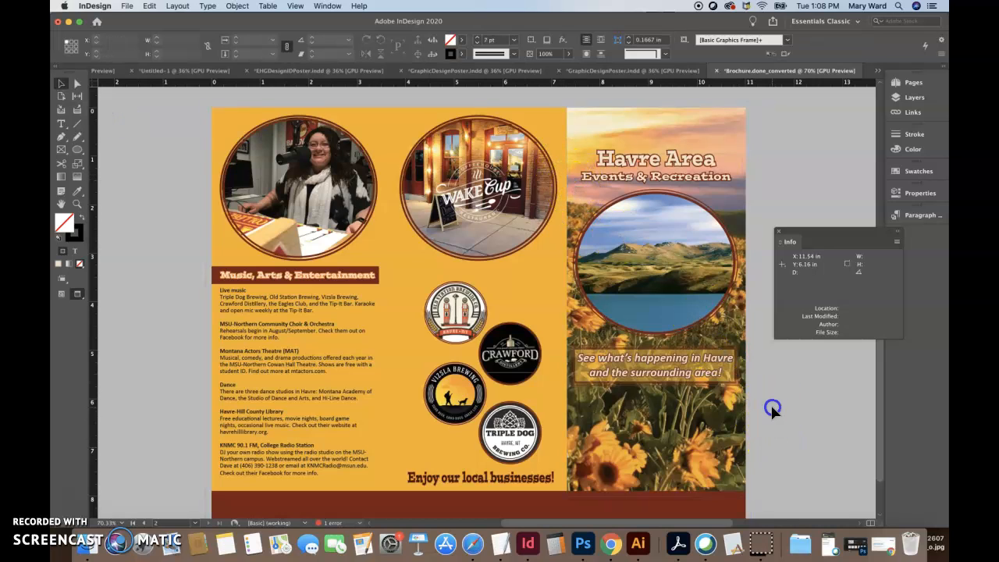
mouse_move(523, 242)
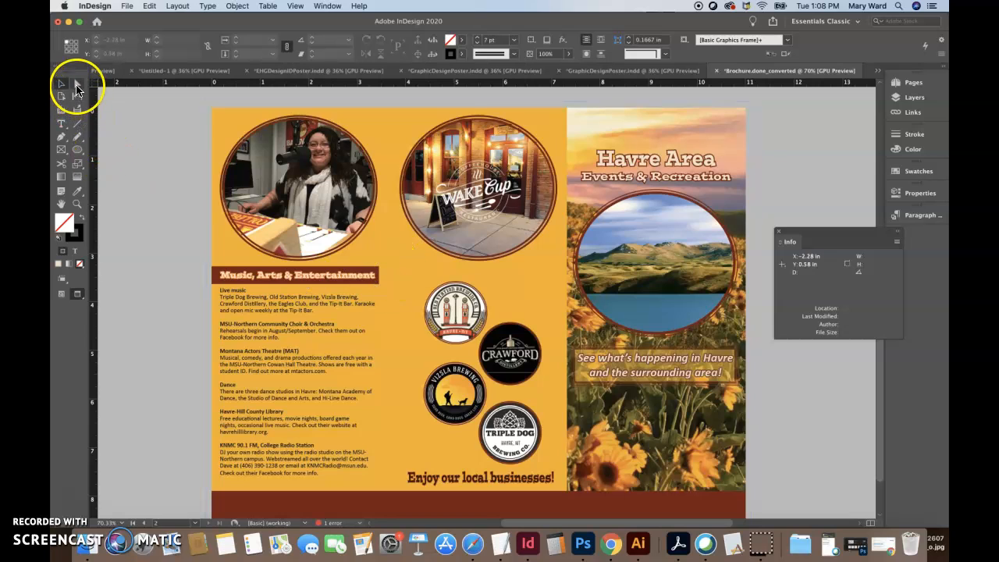
- With the Direct Selection tool, read the Actual/Effective ppi of the photos and Triple Dog logo
click(297, 187)
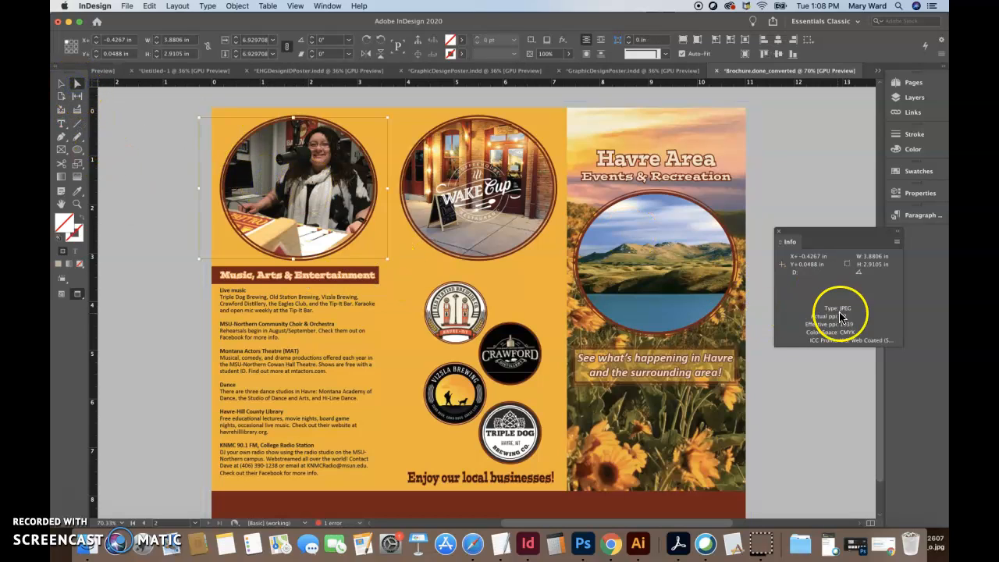
mouse_move(730, 299)
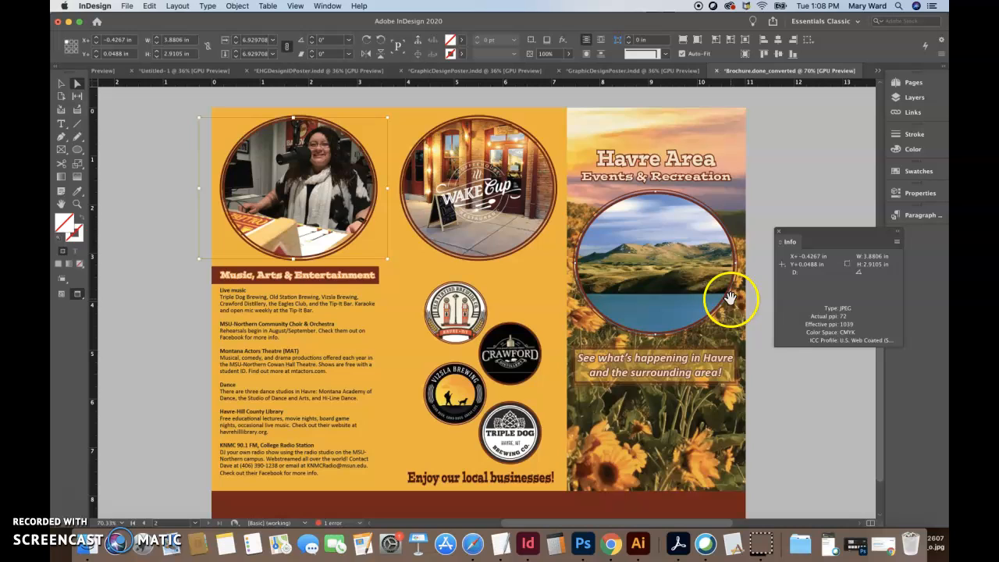
mouse_move(844, 331)
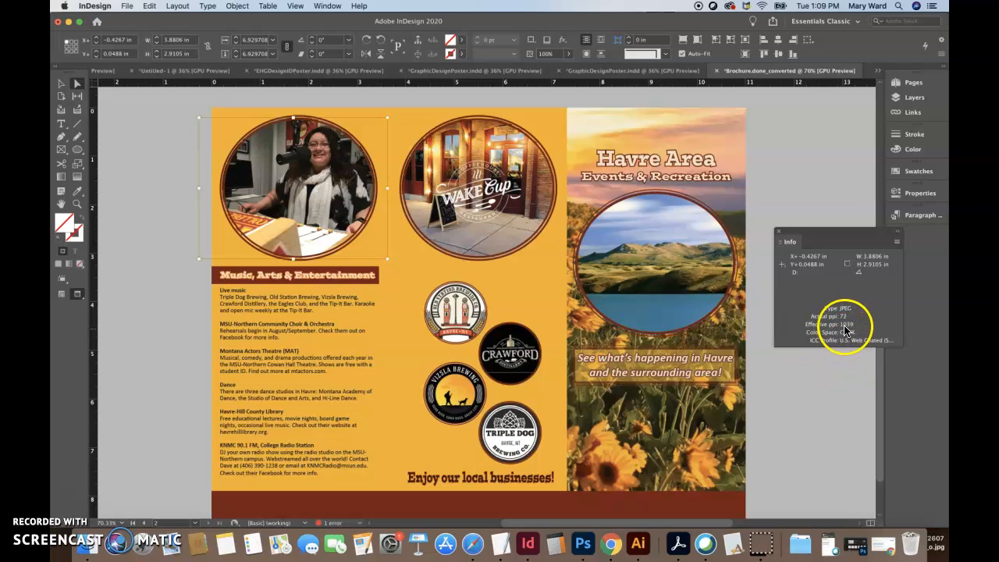
click(476, 187)
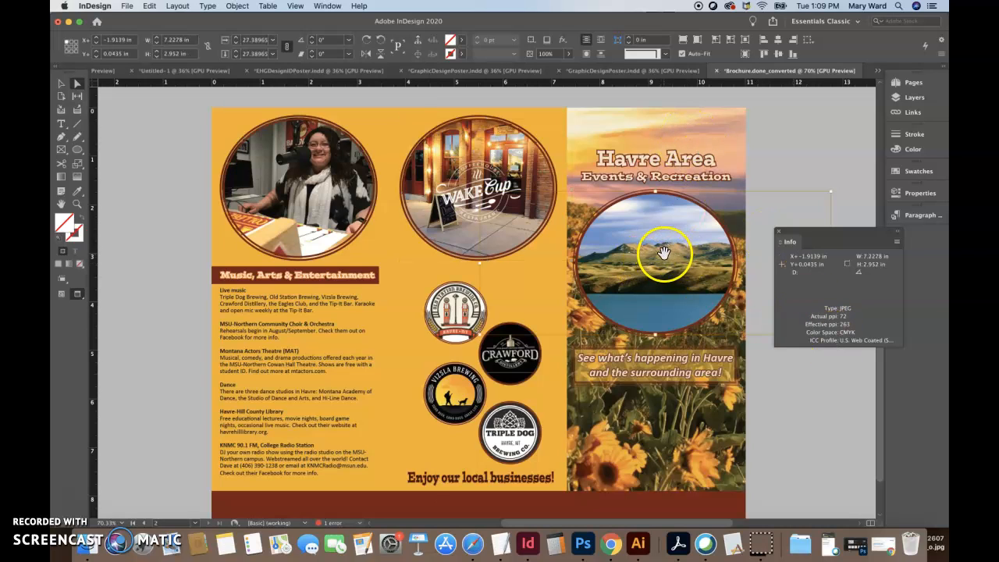
mouse_move(706, 128)
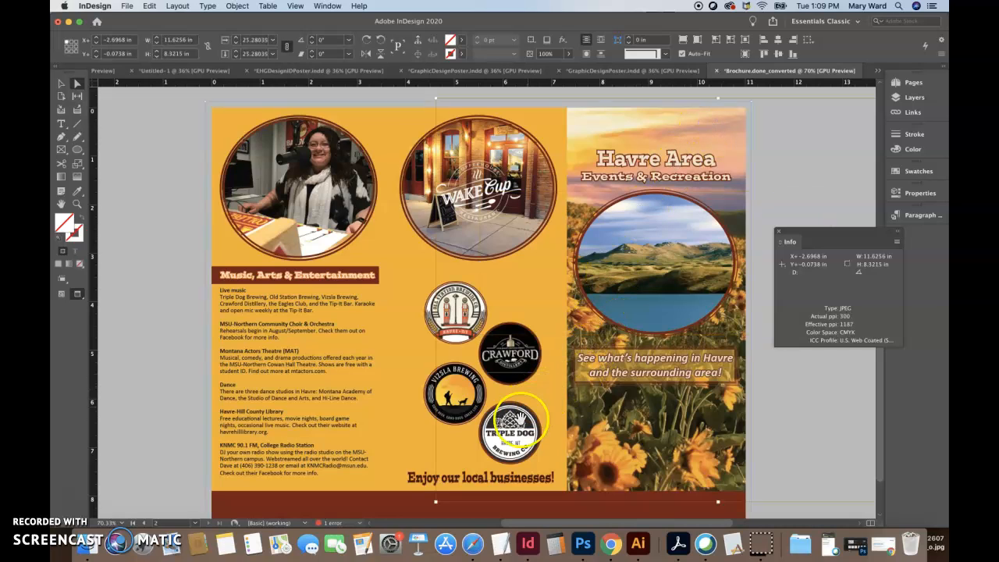
click(456, 393)
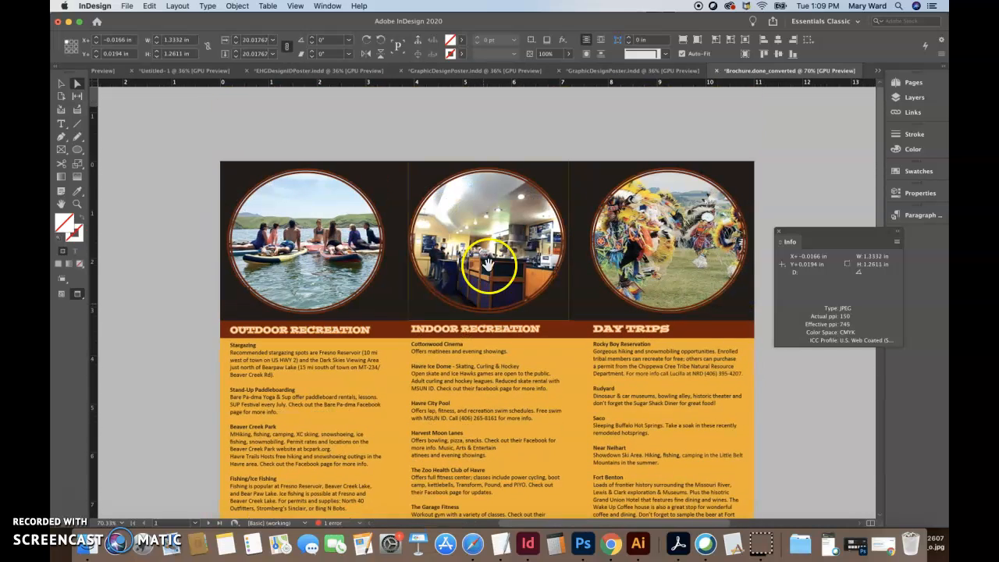
- Enable Edit > Spelling > Dynamic Spelling so misspelled words are underlined
click(668, 242)
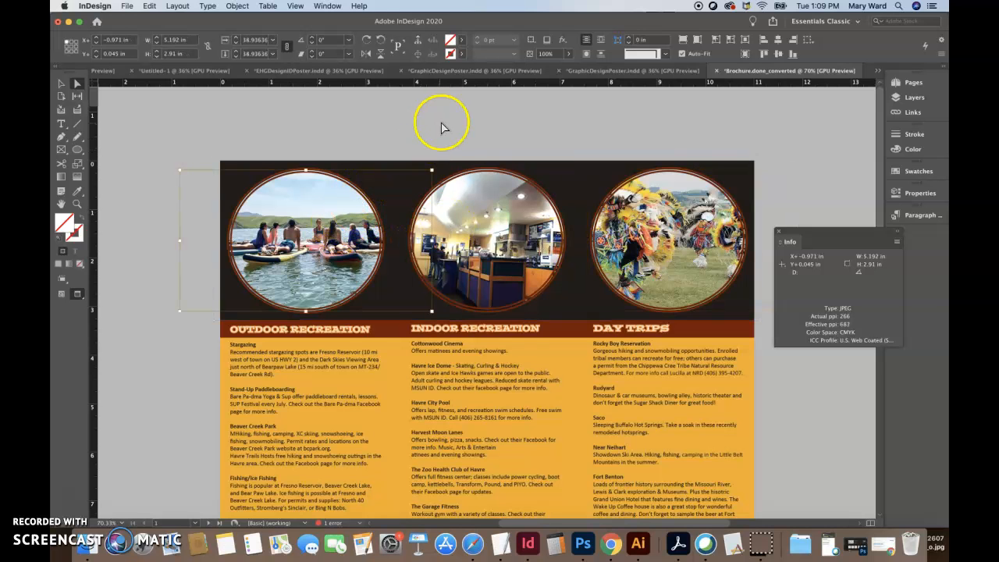
scroll(down, 3)
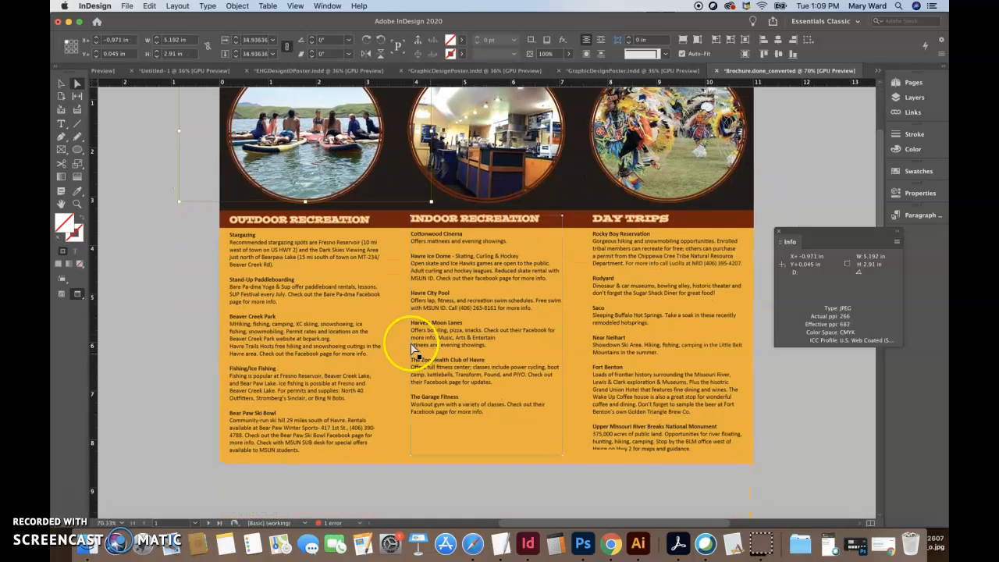
click(150, 6)
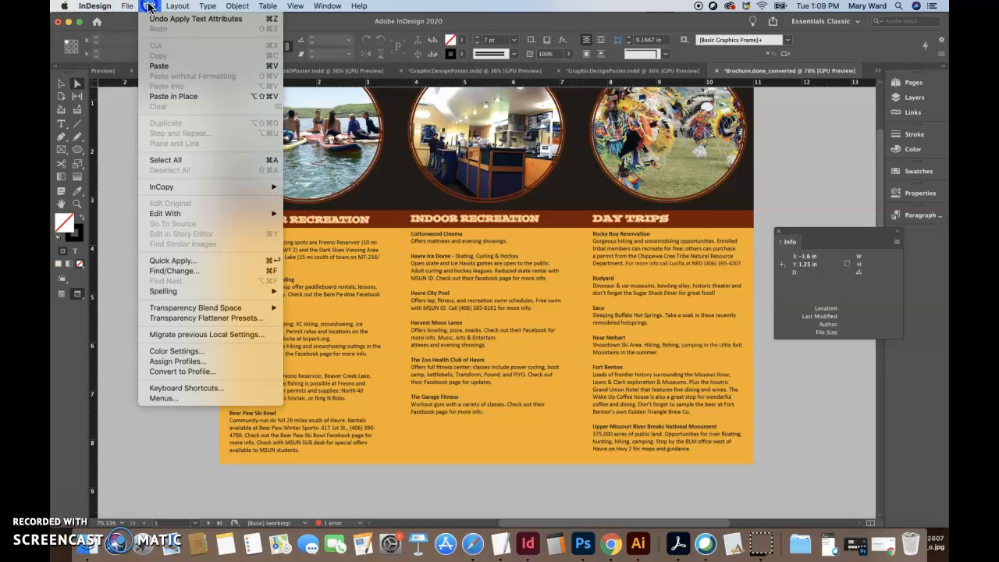
mouse_move(162, 292)
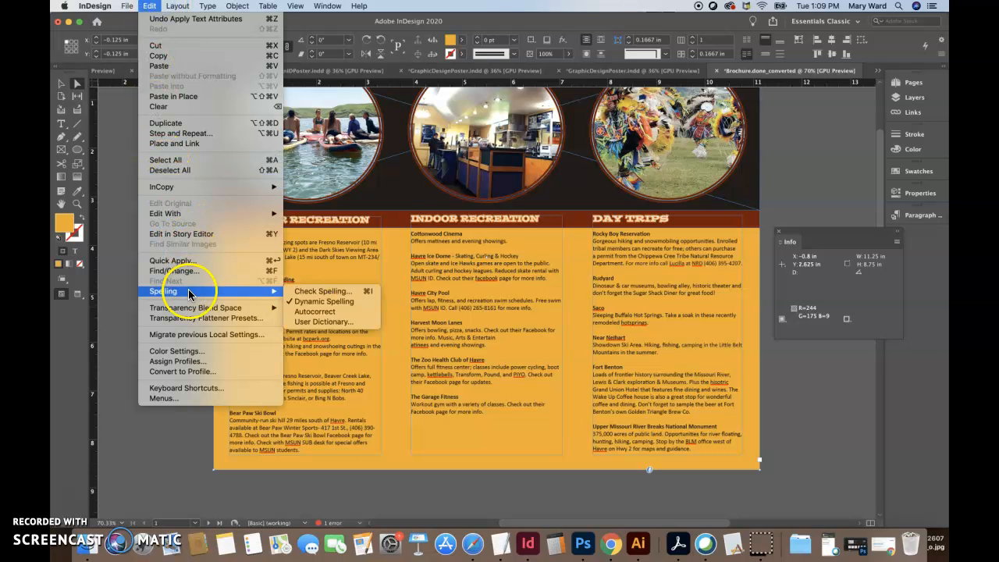
mouse_move(137, 312)
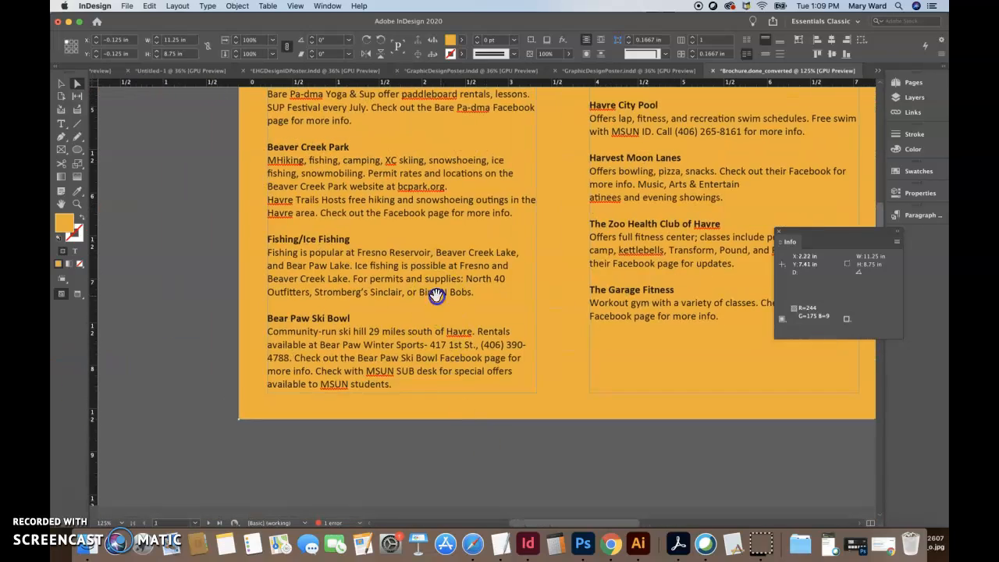
- Find the flagged misspelling 'Entertainatinees' in the indoor recreation listings
scroll(down, 3)
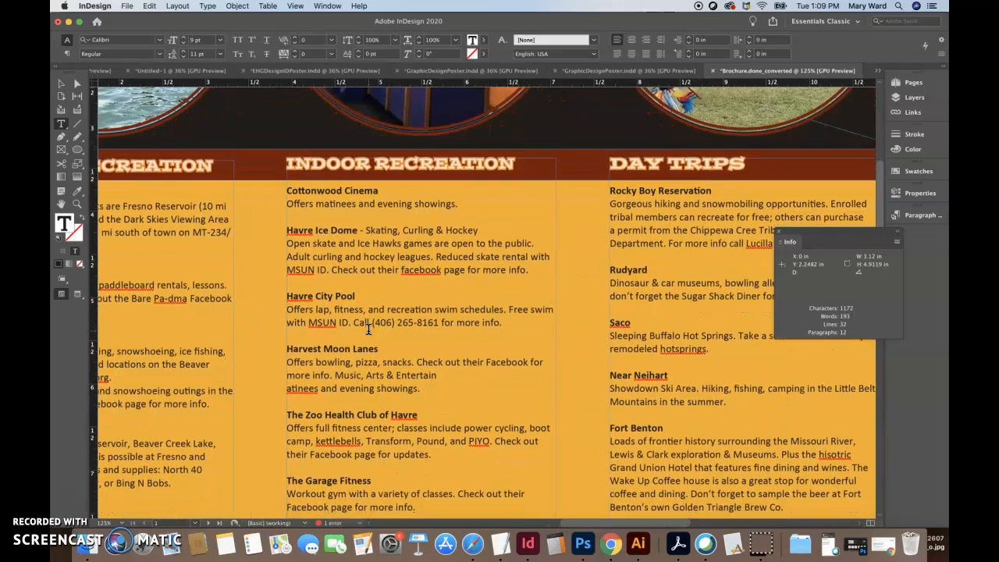
scroll(down, 3)
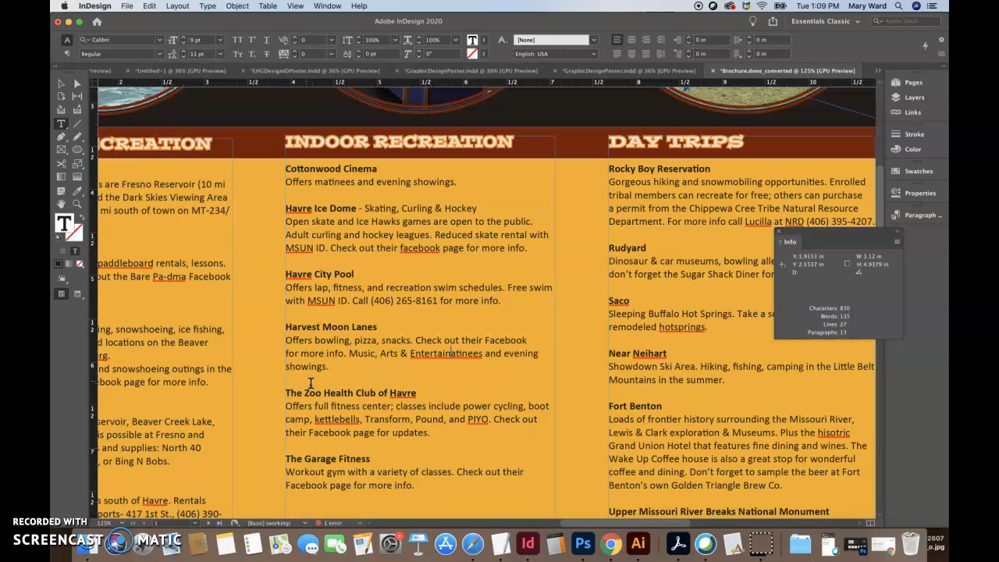
double_click(445, 352)
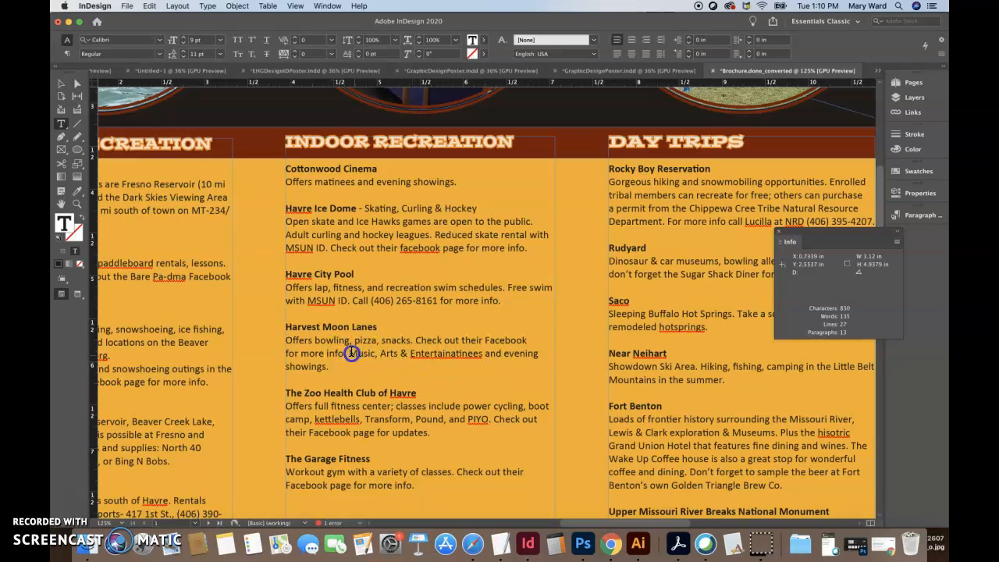
drag(351, 353, 331, 365)
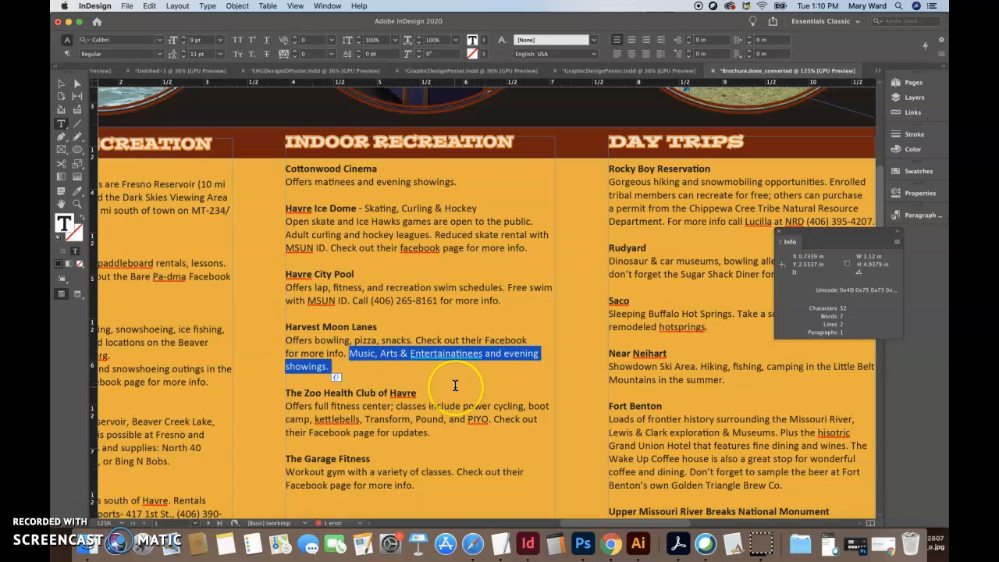
- Review the day trips listings for flagged words and return to the outer spread
scroll(down, 3)
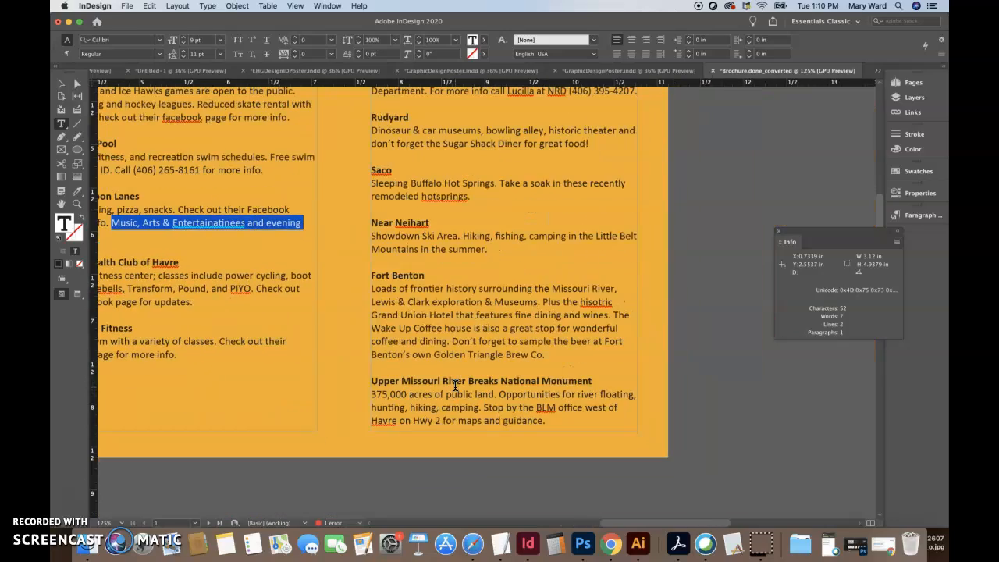
scroll(up, 3)
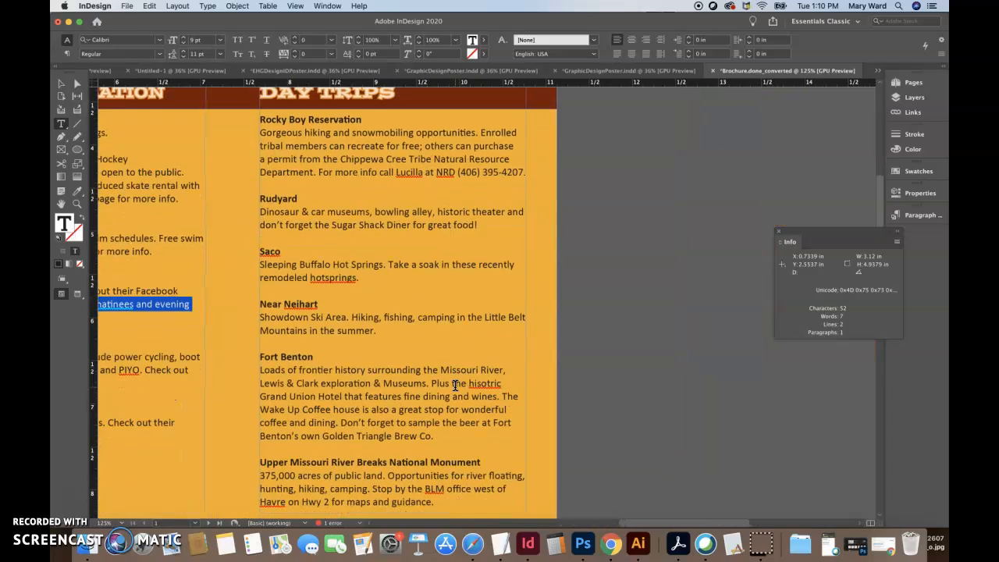
scroll(up, 3)
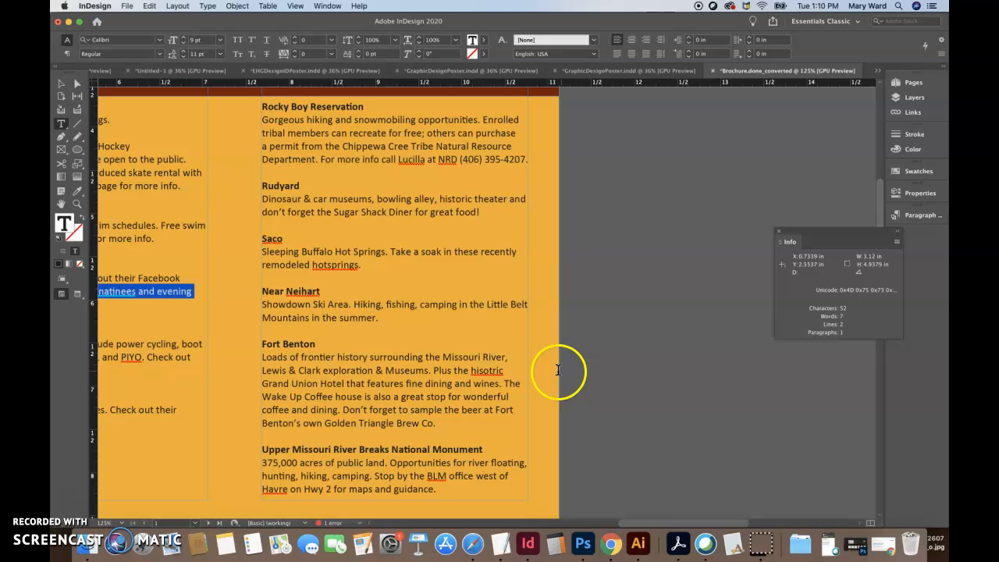
double_click(487, 369)
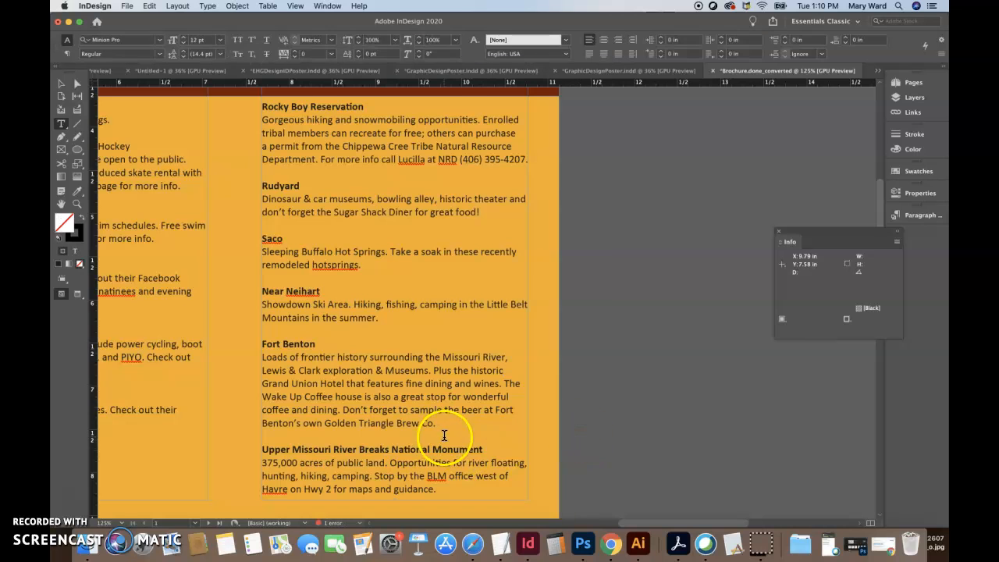
click(150, 7)
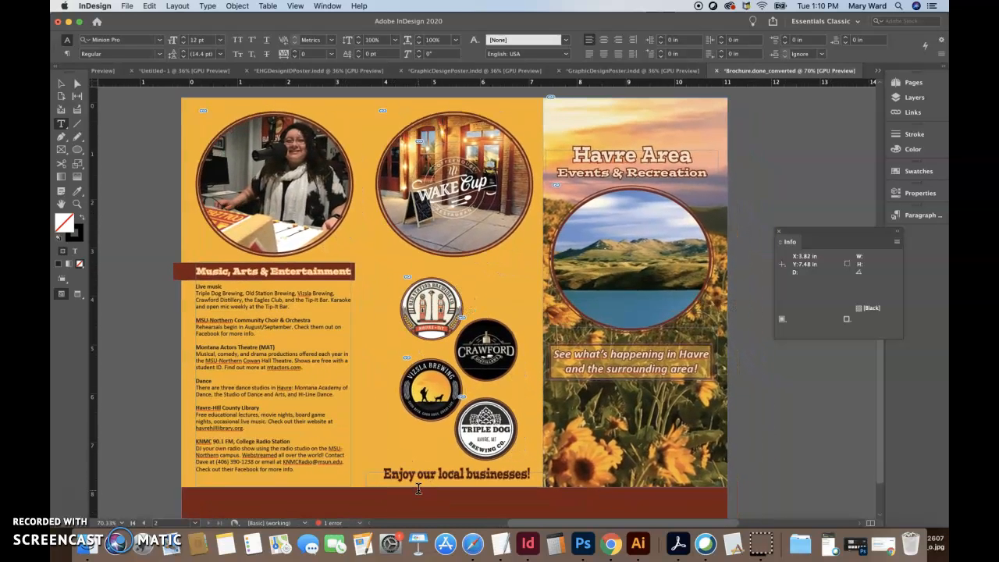
click(61, 84)
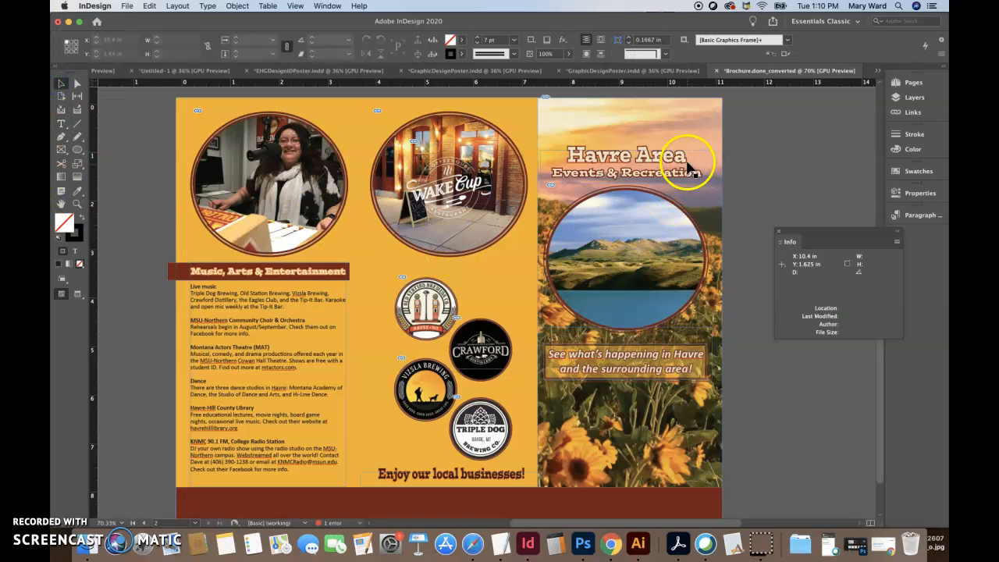
click(765, 160)
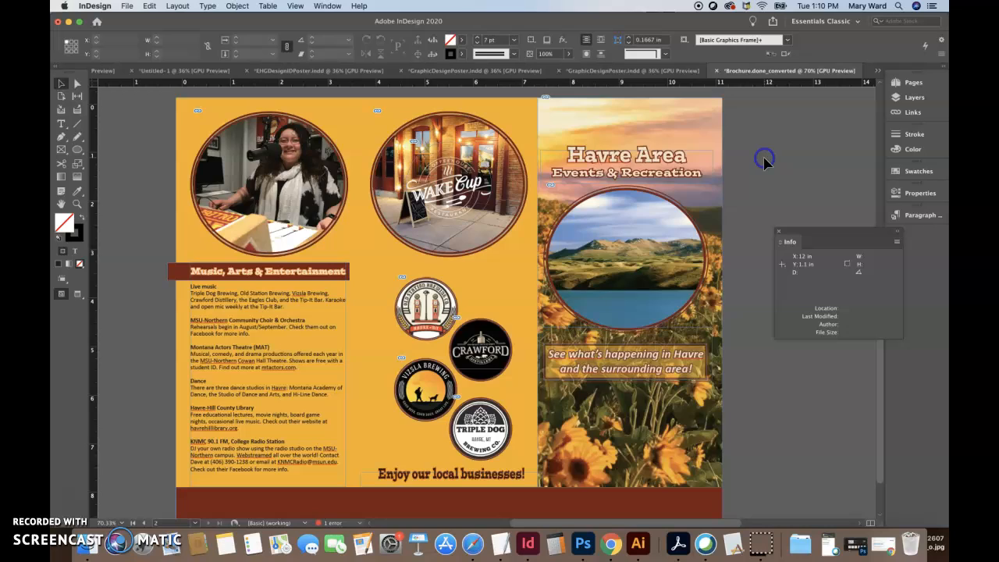
scroll(down, 3)
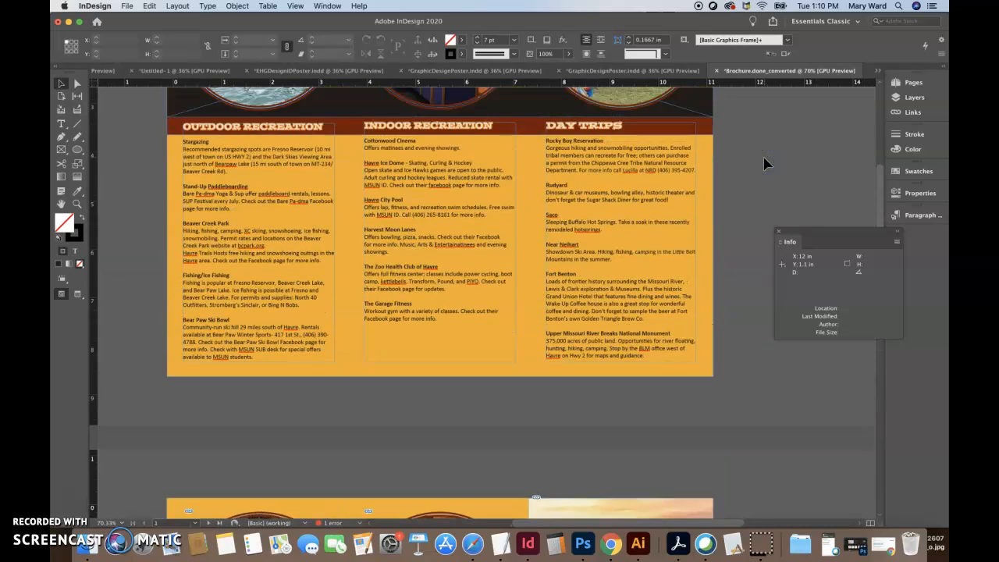
scroll(up, 3)
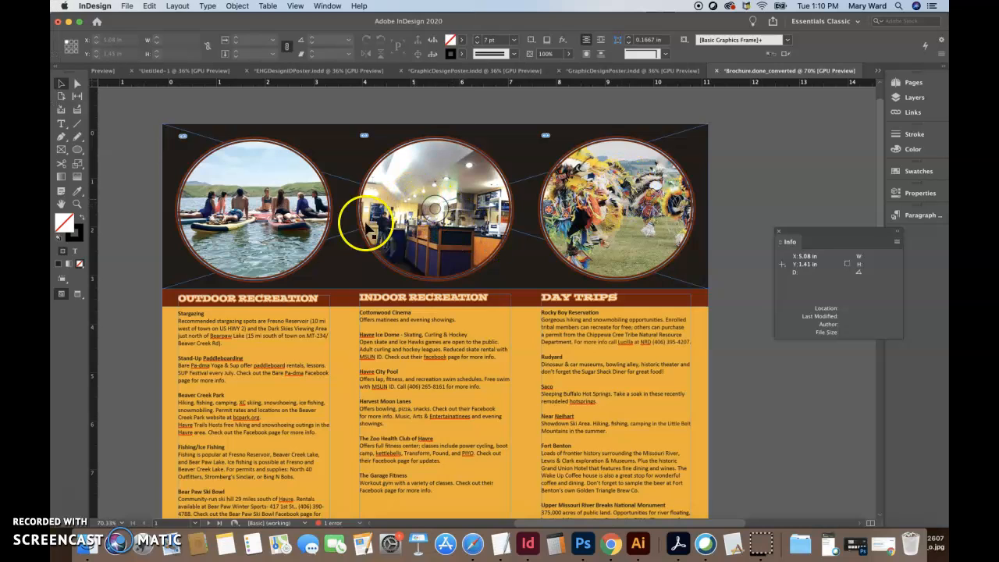
scroll(up, 3)
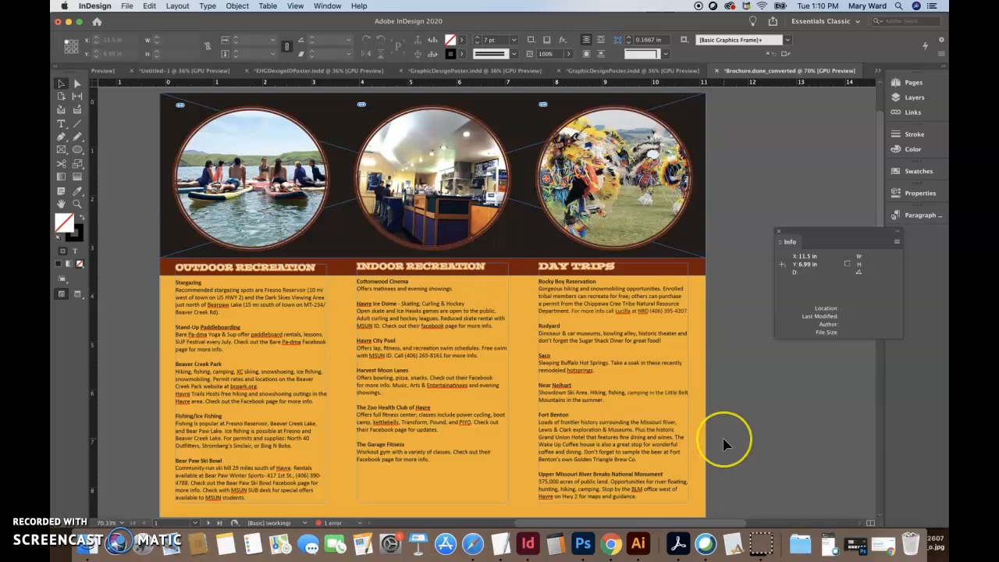
scroll(down, 3)
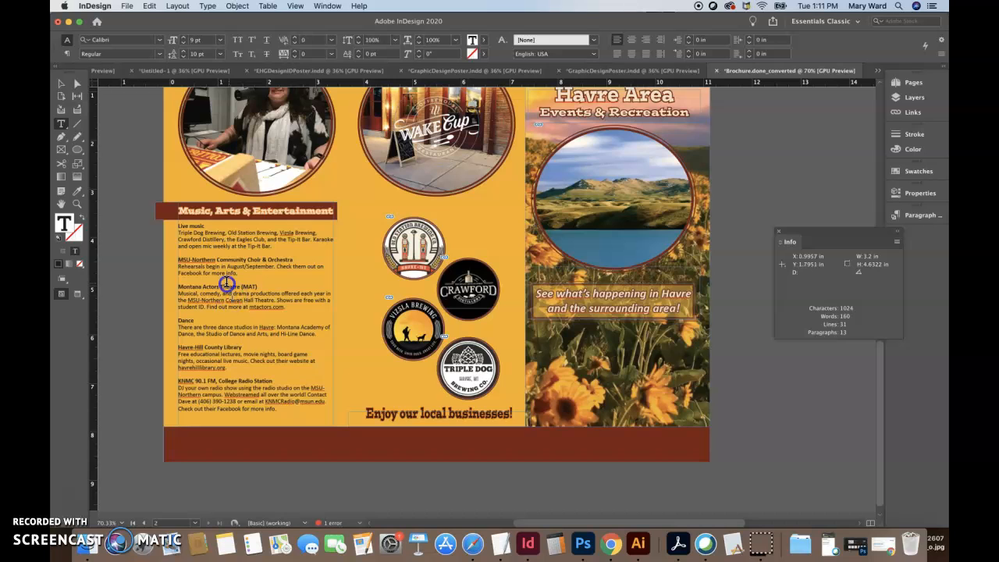
click(63, 85)
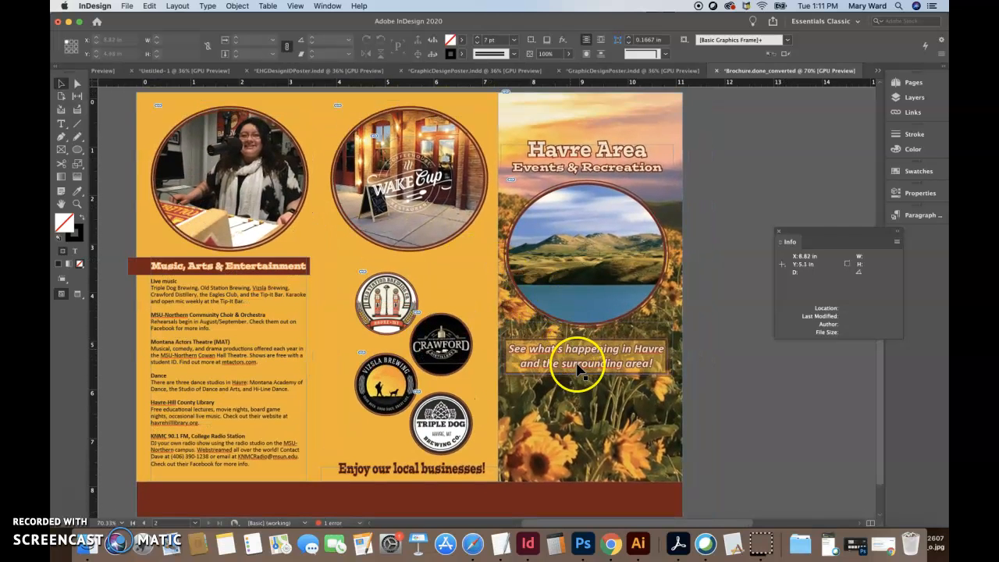
click(585, 355)
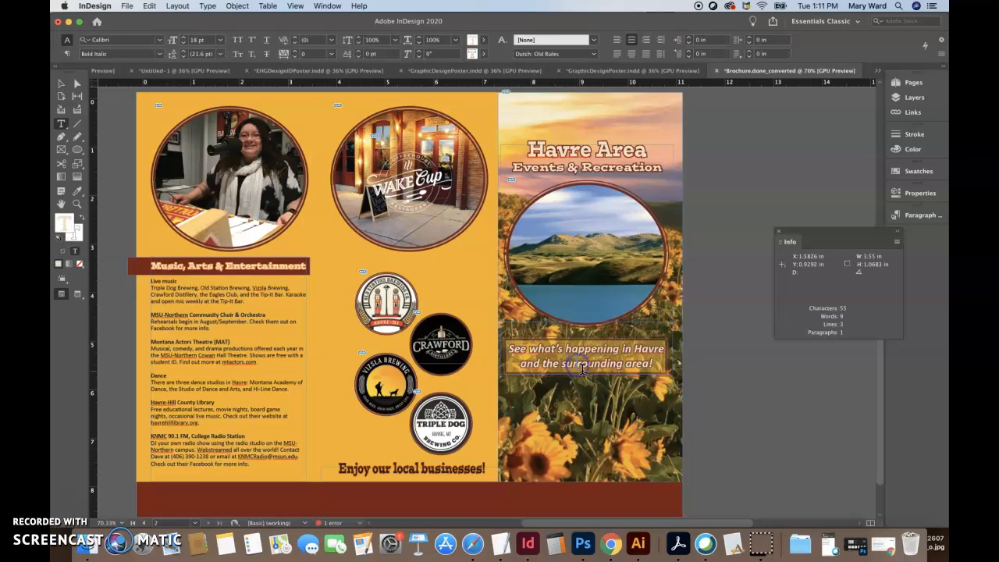